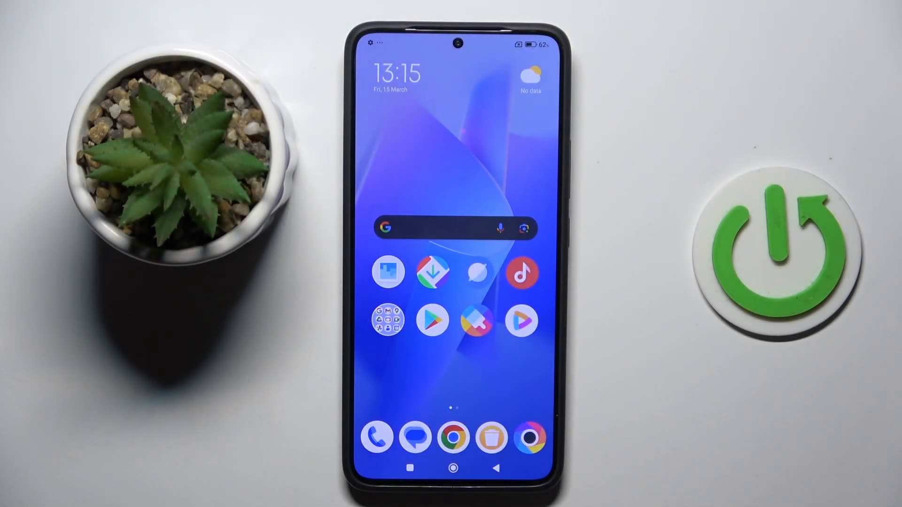
Launch Google Phone from the home screen dock, landing on its empty favourites page
click(377, 437)
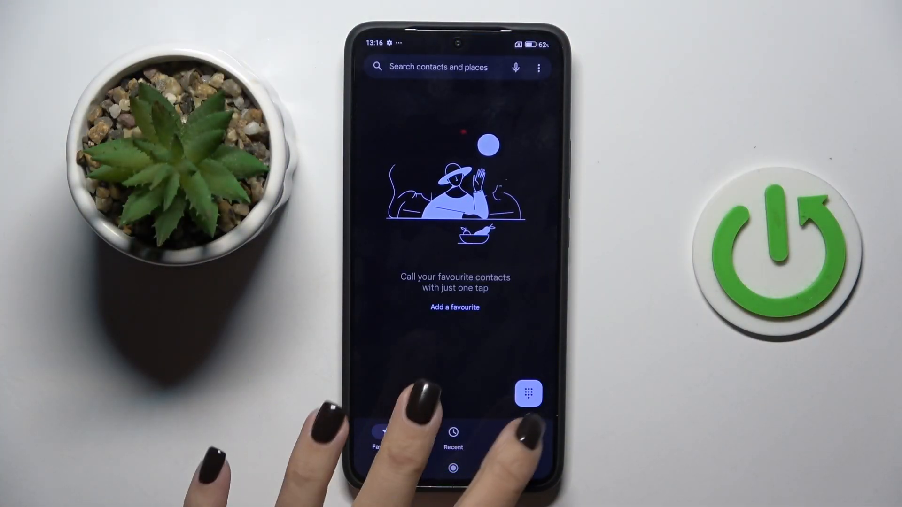
click(529, 394)
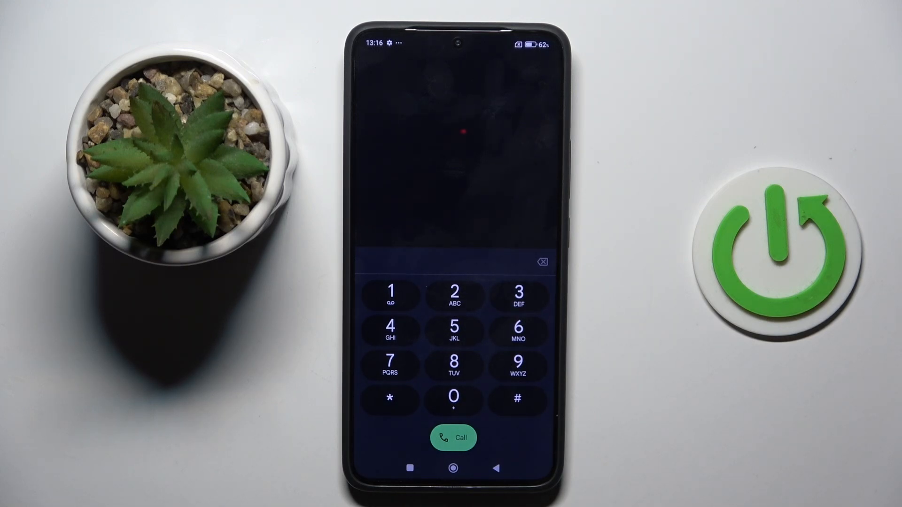
click(453, 397)
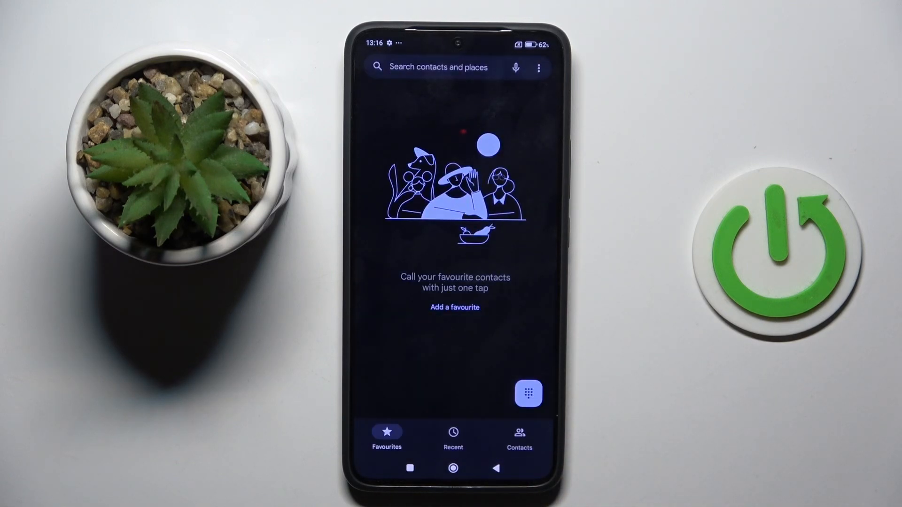
Reopen the dialpad and enter the secret code *#*#225#*#*
click(529, 394)
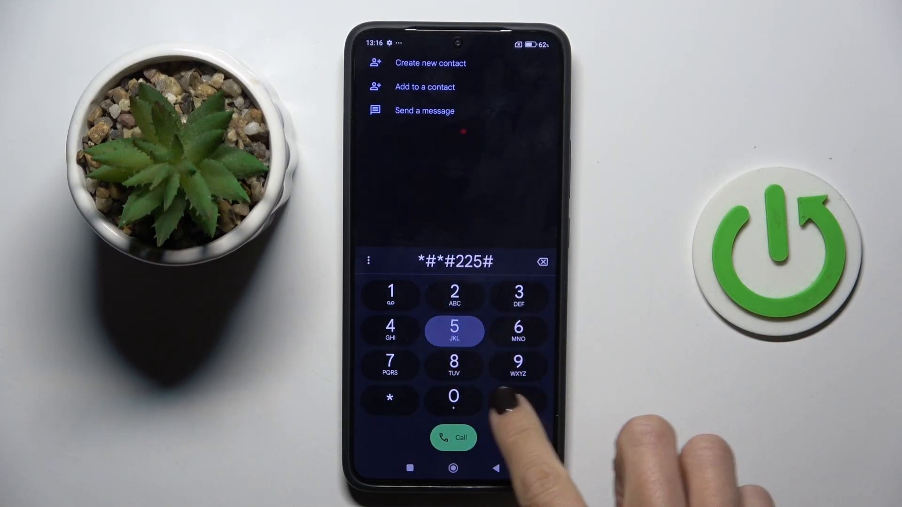
click(454, 438)
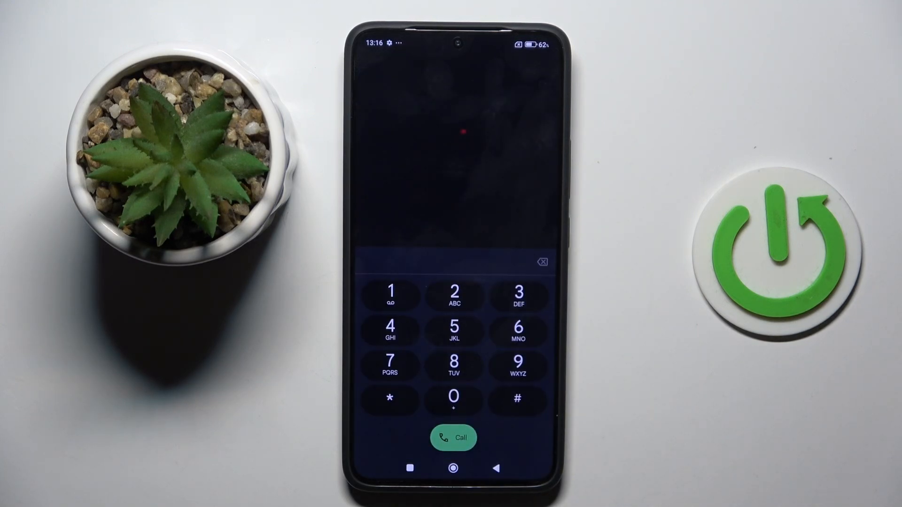
Dial *#*#426#*#* to bring up FCM Diagnostics showing the server not connected
click(391, 399)
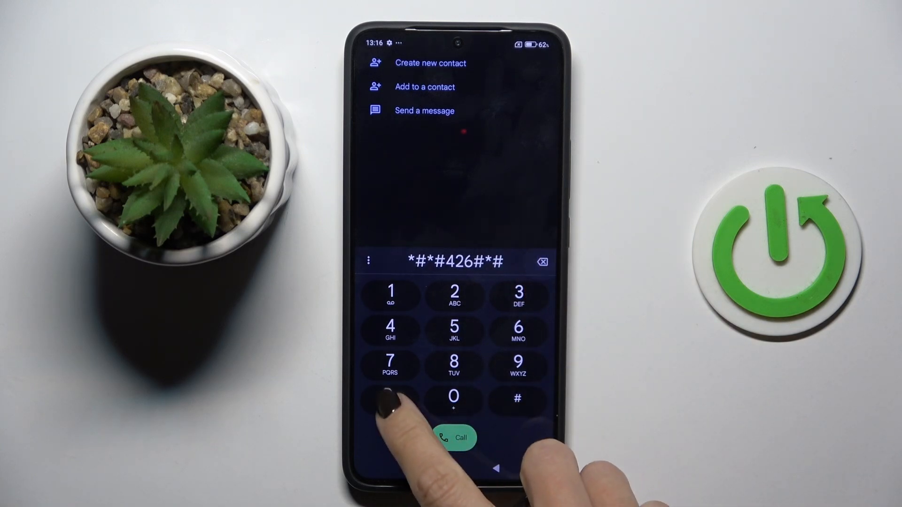
click(458, 439)
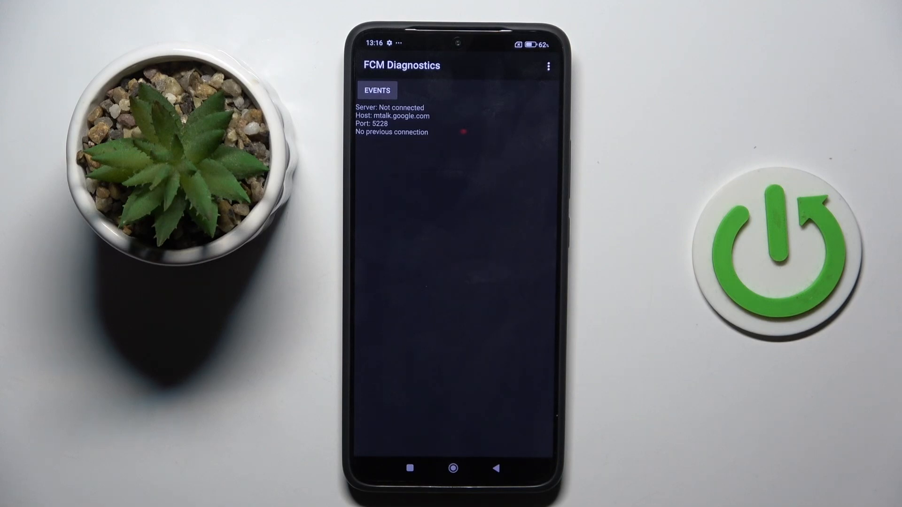
View the FCM events log and detailed status page, then go back home
click(377, 90)
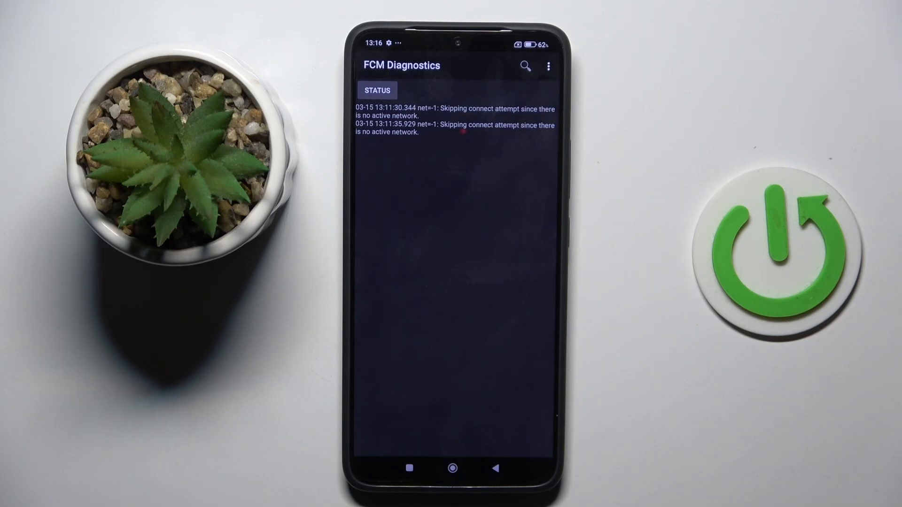
click(549, 65)
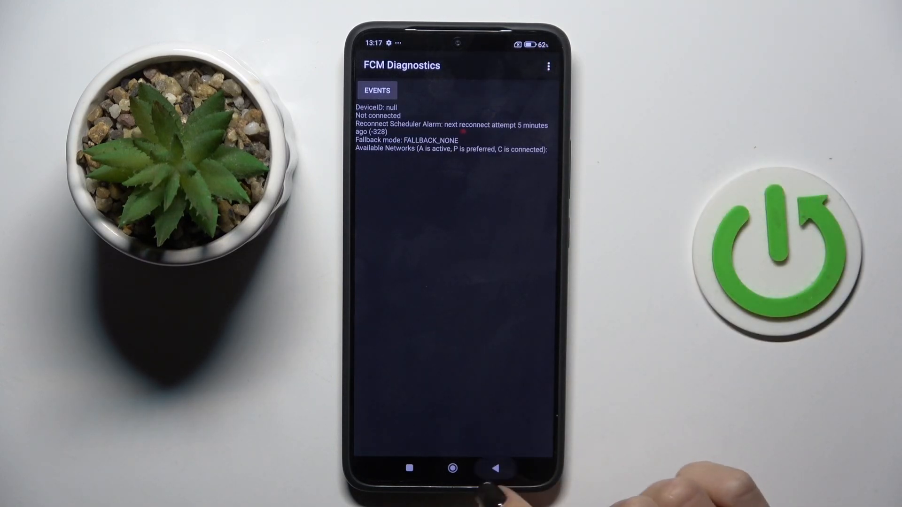
click(494, 470)
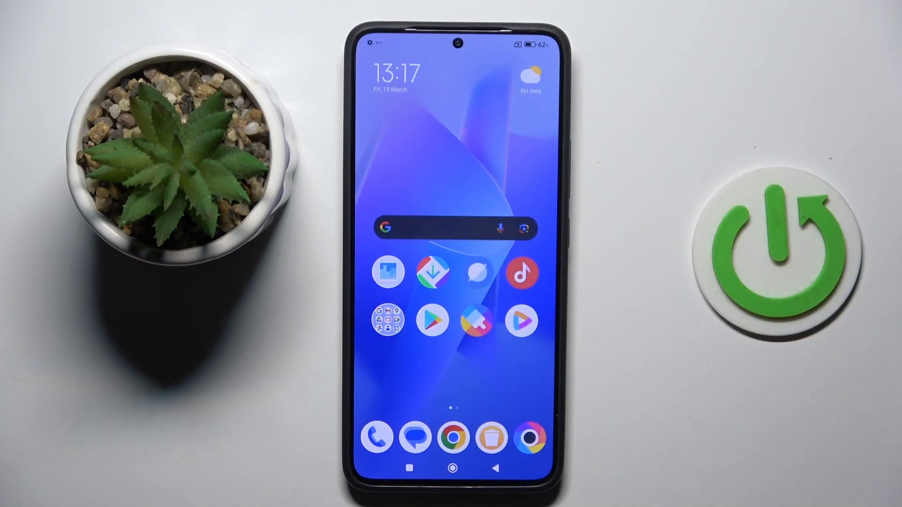